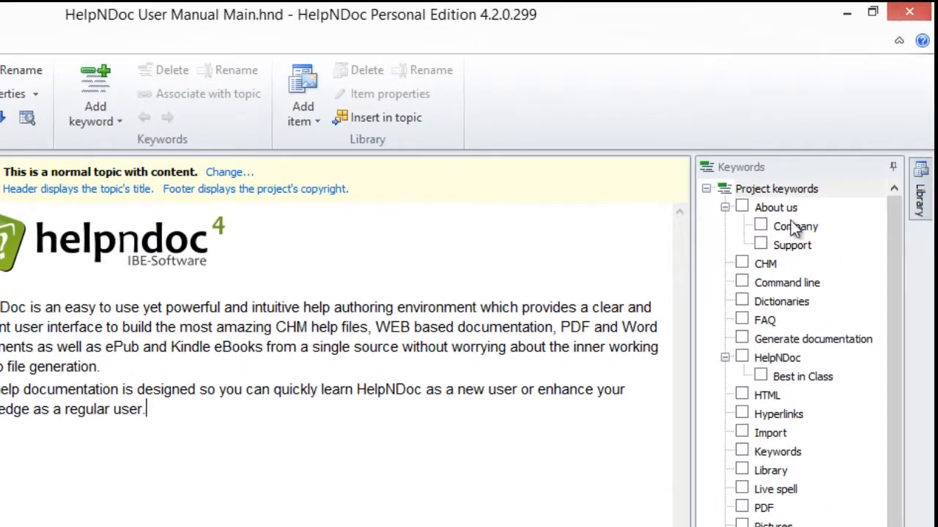
Step: Request deletion of the 'About us' keyword via the ribbon Delete command
{"action": "left_click", "coordinate": [775, 208]}
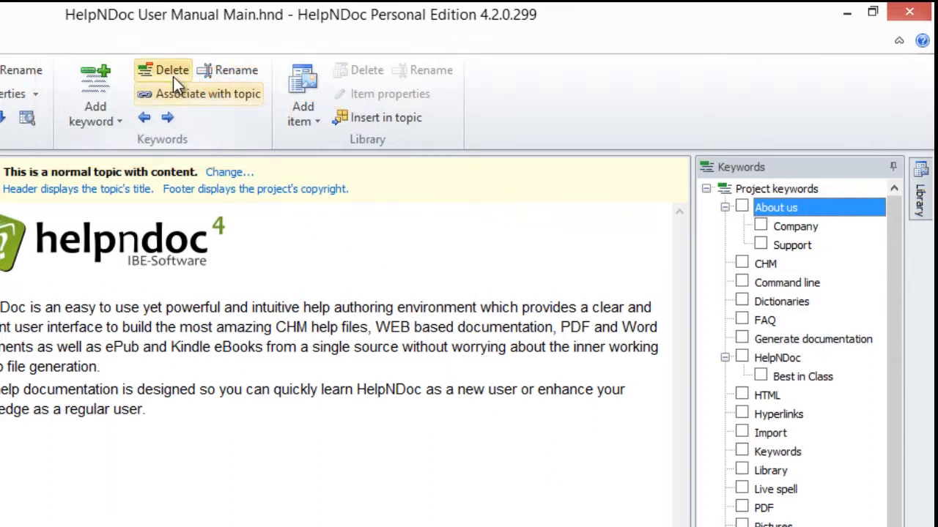
{"action": "left_click", "coordinate": [165, 70]}
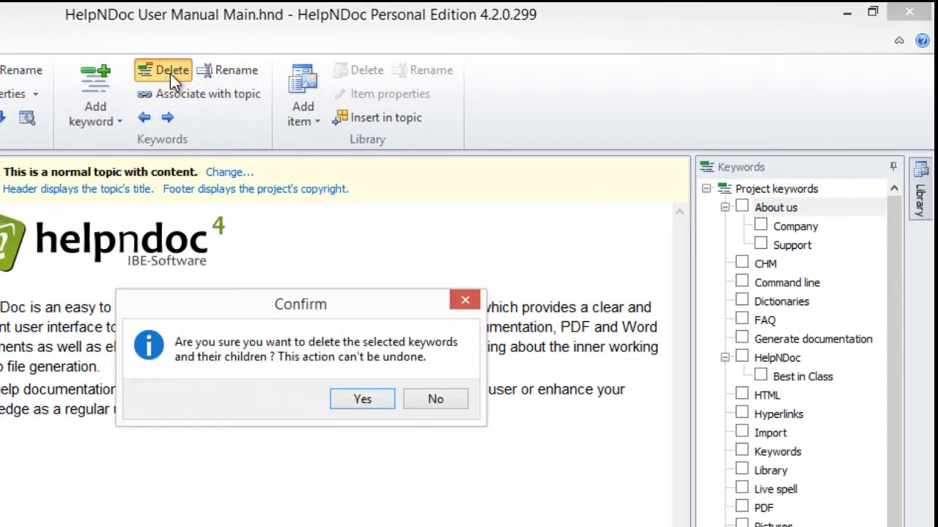
{"action": "mouse_move", "coordinate": [556, 120]}
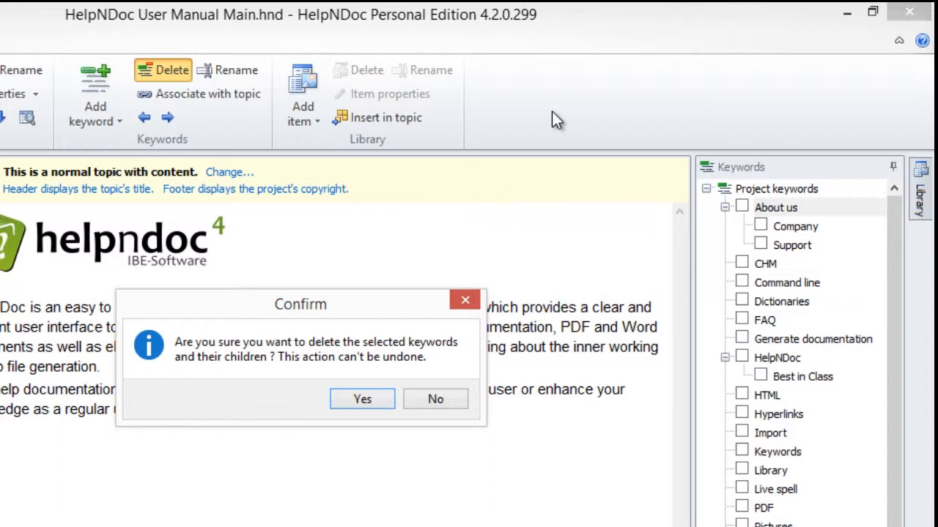
{"action": "mouse_move", "coordinate": [390, 322]}
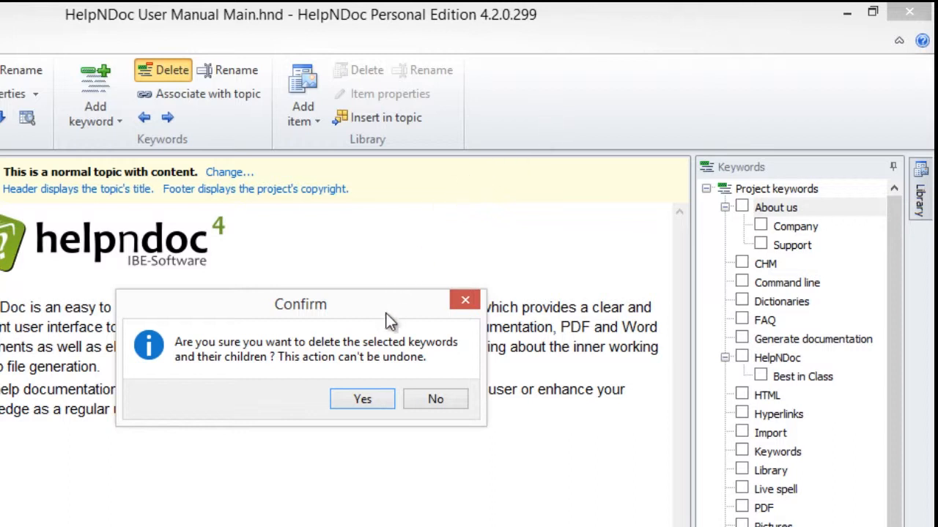
Step: Confirm removing 'About us' with its Company and Support child keywords
{"action": "left_click", "coordinate": [360, 399]}
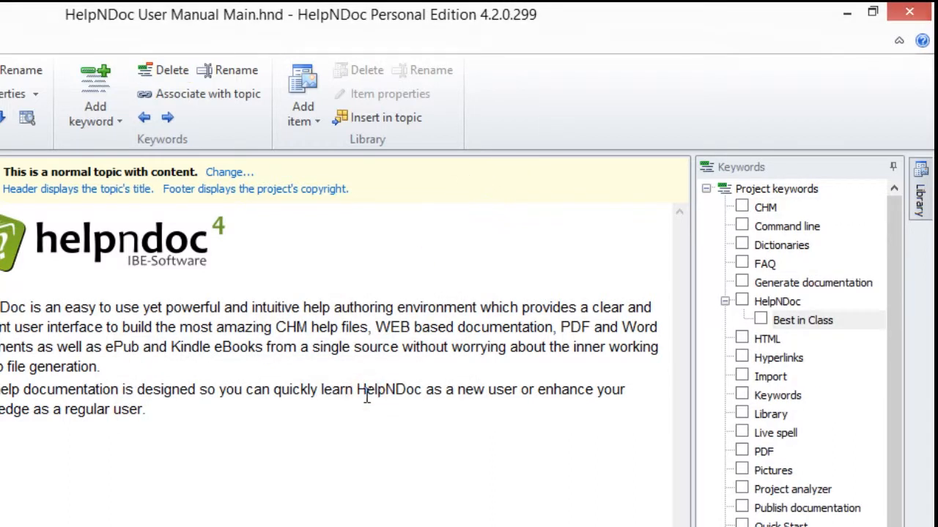
{"action": "mouse_move", "coordinate": [359, 425]}
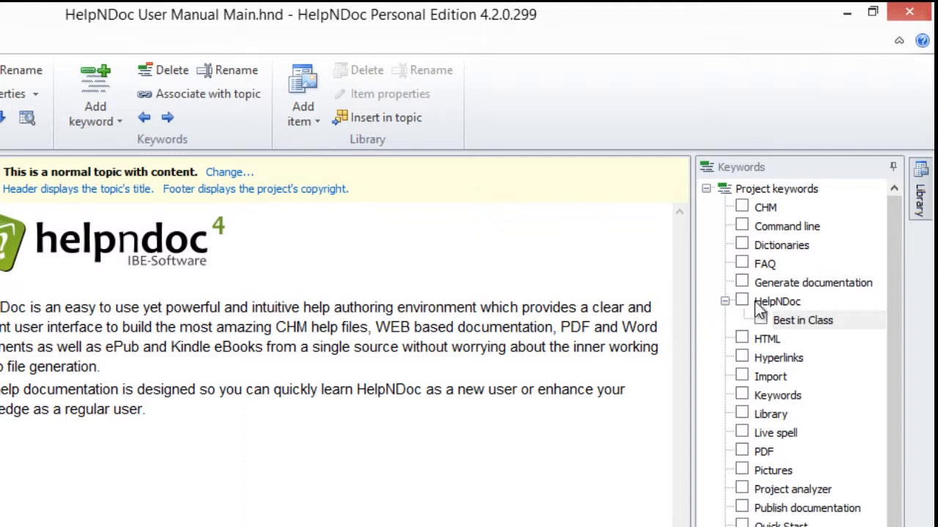
Step: Delete the 'HelpNDoc' keyword and its 'Best in Class' child via the context menu, confirming
{"action": "right_click", "coordinate": [777, 302]}
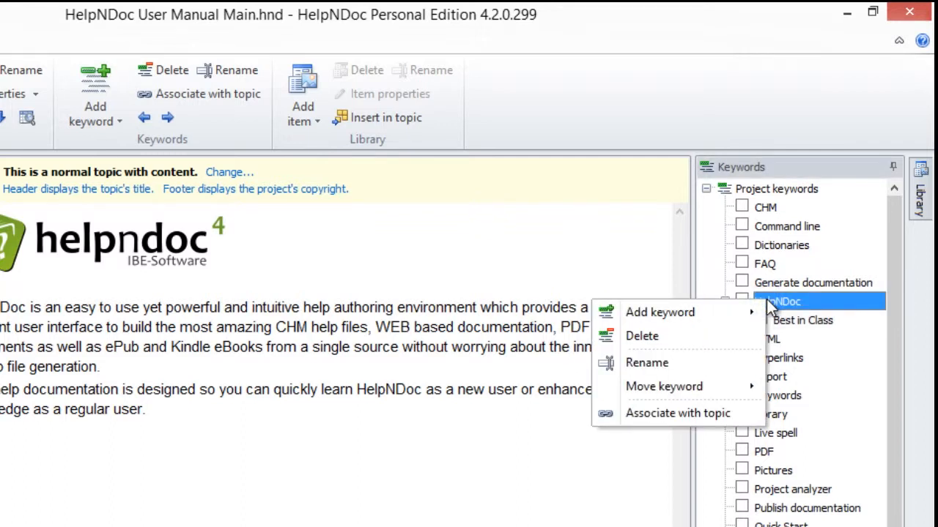
{"action": "mouse_move", "coordinate": [659, 313]}
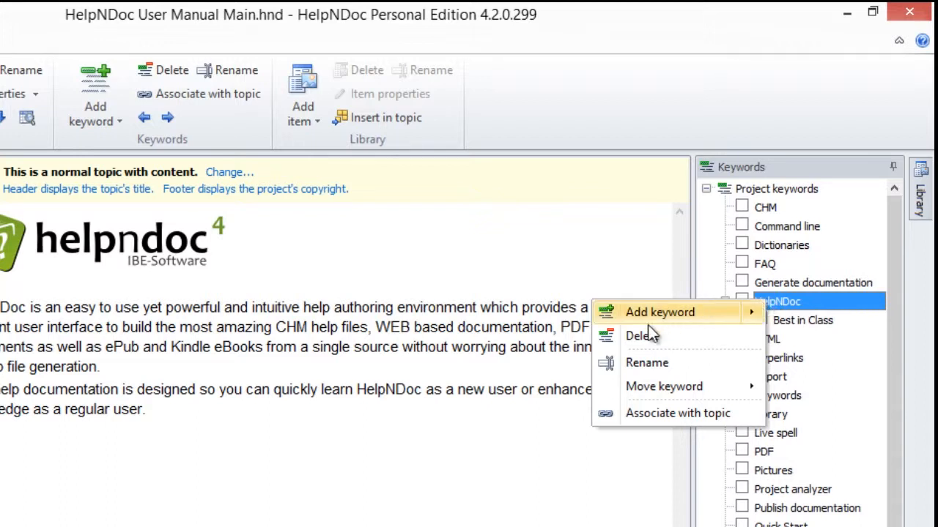
{"action": "left_click", "coordinate": [641, 336]}
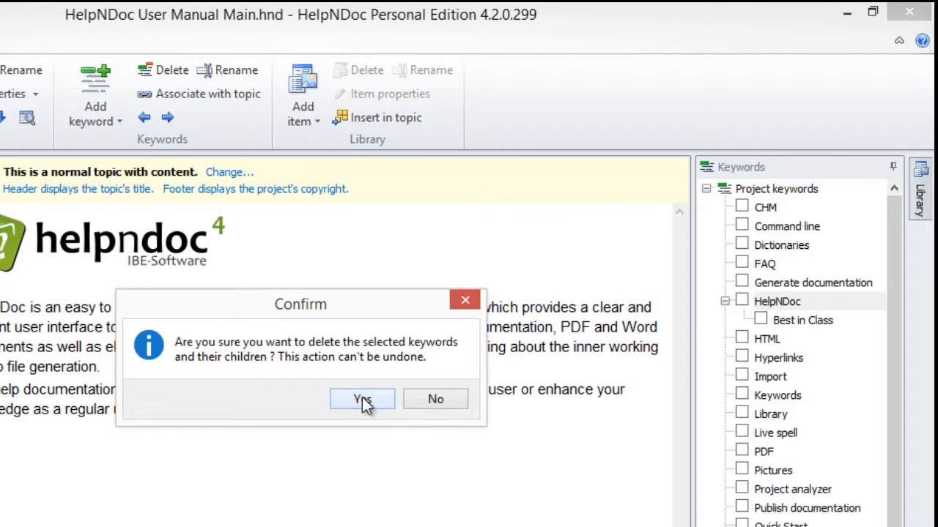
{"action": "left_click", "coordinate": [360, 399]}
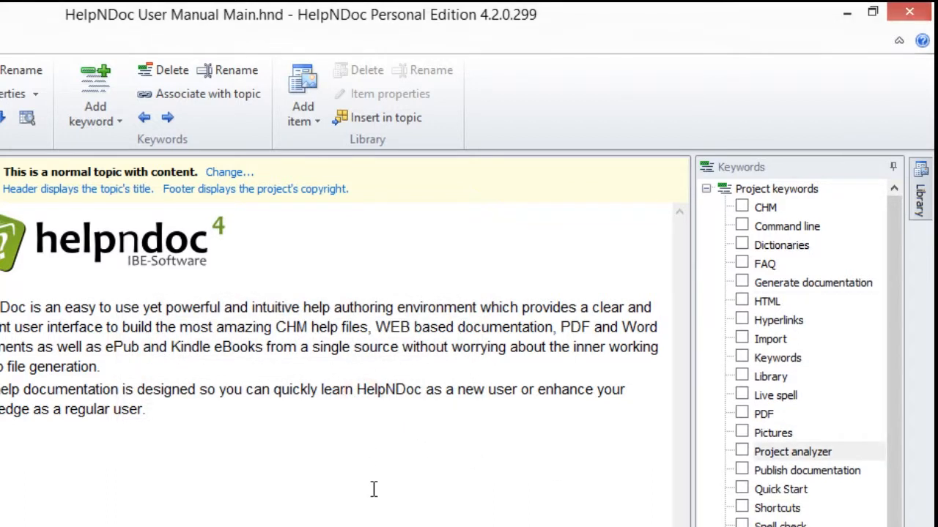